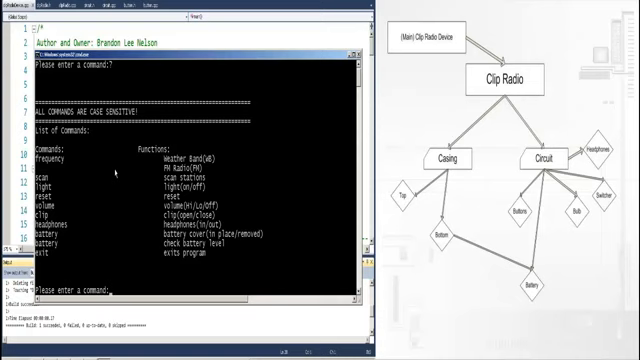
Step: Submit the 'frequency' command in the running clip radio console
{"action": "type", "text": "f"}
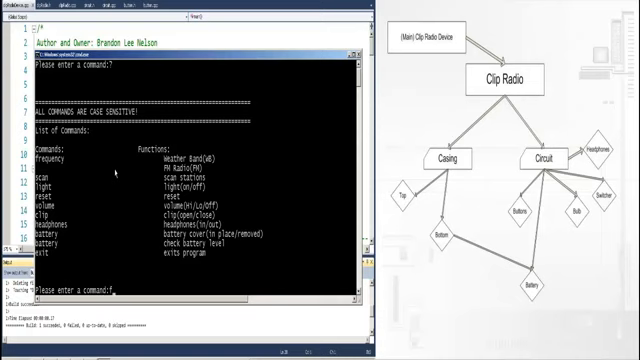
{"action": "type", "text": "frequency"}
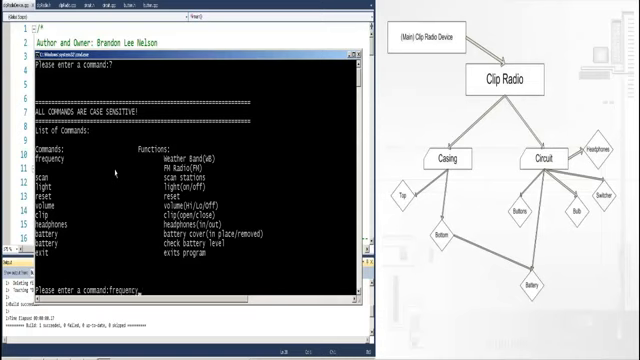
{"action": "key", "text": "Return"}
{"action": "type", "text": "scan"}
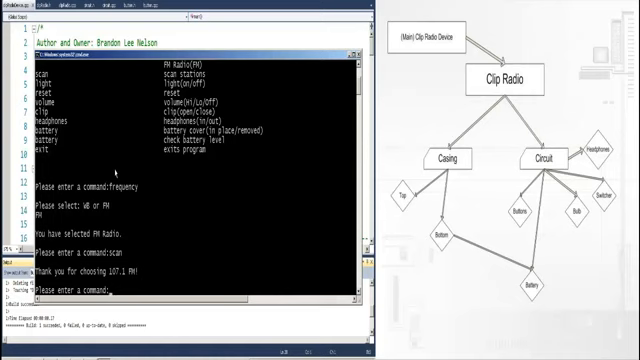
Step: Enter 'reset' to reset the clip radio, then 'exit' to quit the program
{"action": "type", "text": "reset"}
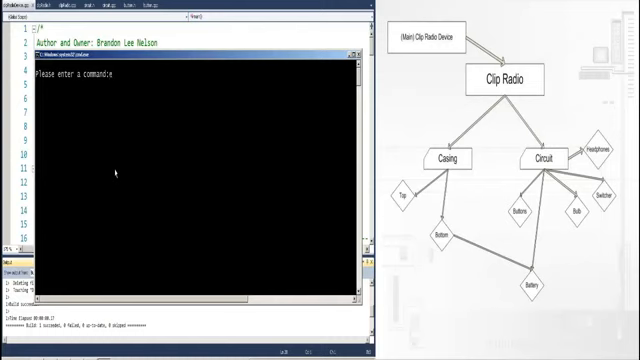
{"action": "type", "text": "exit"}
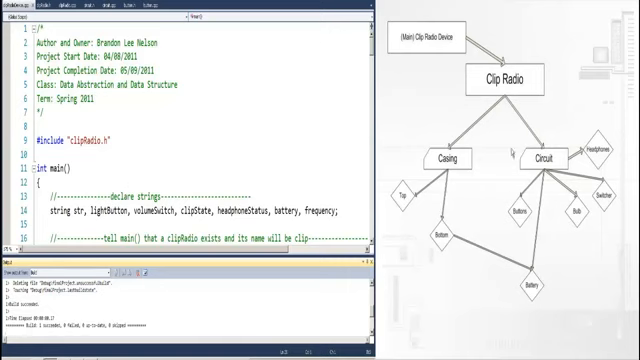
{"action": "mouse_move", "coordinate": [426, 104]}
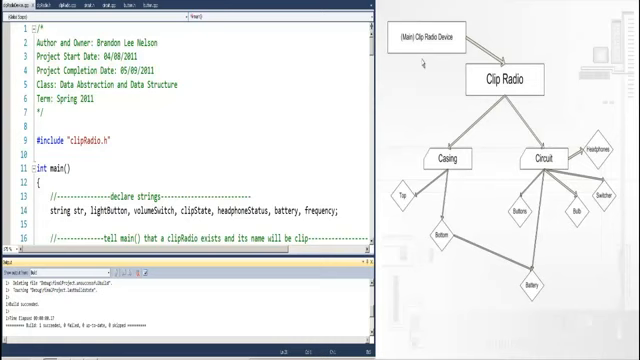
{"action": "mouse_move", "coordinate": [323, 103]}
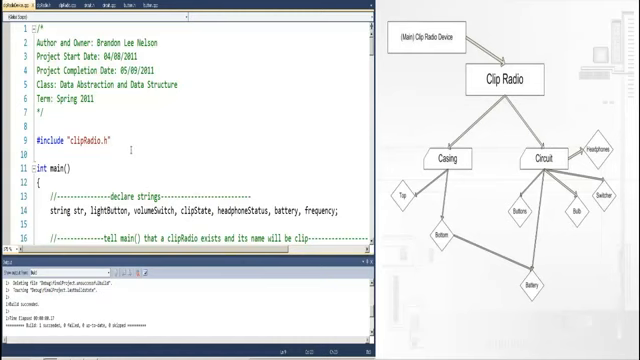
Step: Scroll through main's while loop and its frequency, volume, light and scan branches
{"action": "scroll", "scroll_direction": "down", "scroll_amount": 3}
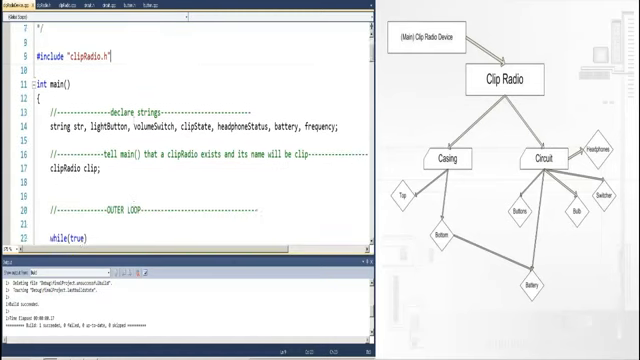
{"action": "scroll", "scroll_direction": "down", "scroll_amount": 3}
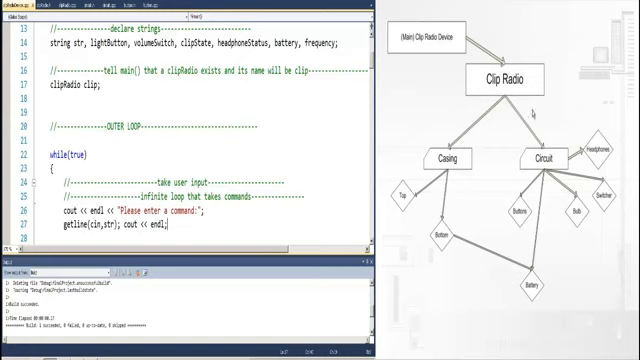
{"action": "mouse_move", "coordinate": [503, 15]}
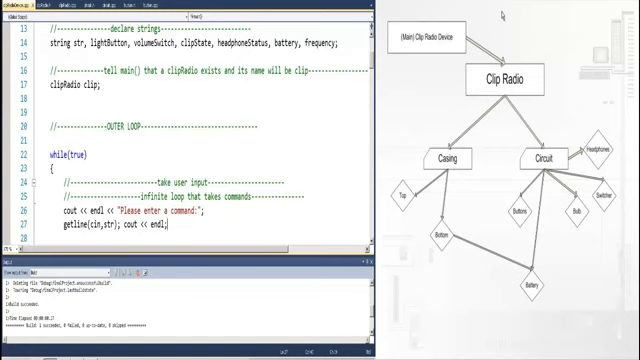
{"action": "scroll", "scroll_direction": "down", "scroll_amount": 3}
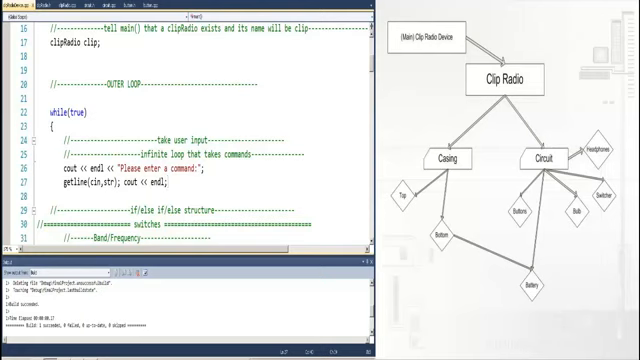
{"action": "scroll", "scroll_direction": "down", "scroll_amount": 3}
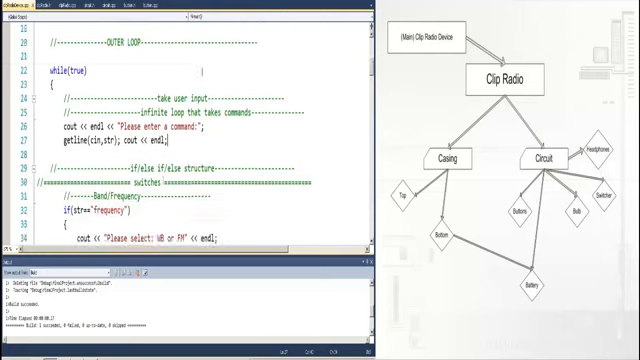
{"action": "scroll", "scroll_direction": "down", "scroll_amount": 3}
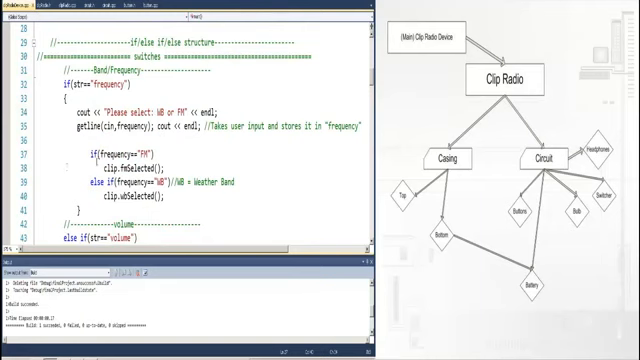
{"action": "scroll", "scroll_direction": "down", "scroll_amount": 3}
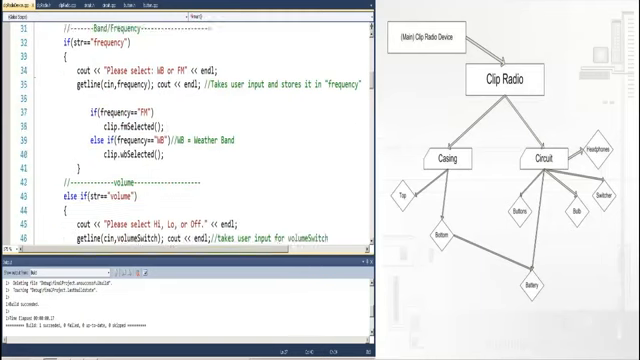
{"action": "scroll", "scroll_direction": "down", "scroll_amount": 3}
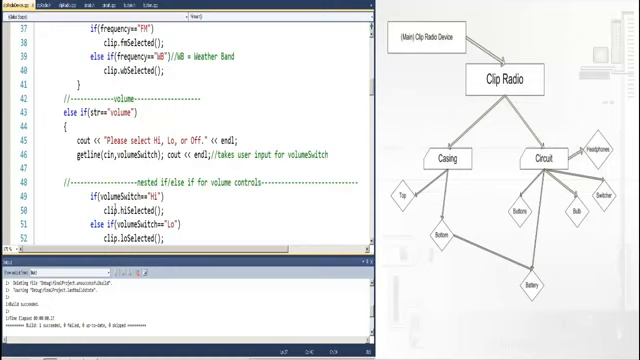
{"action": "scroll", "scroll_direction": "down", "scroll_amount": 3}
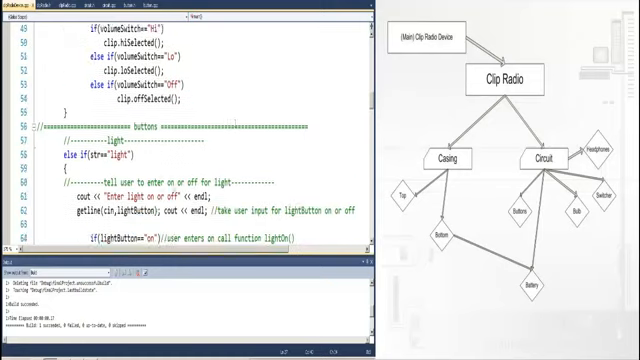
{"action": "scroll", "scroll_direction": "down", "scroll_amount": 3}
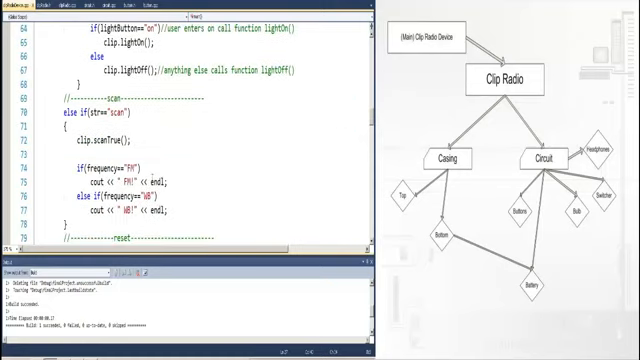
{"action": "scroll", "scroll_direction": "down", "scroll_amount": 3}
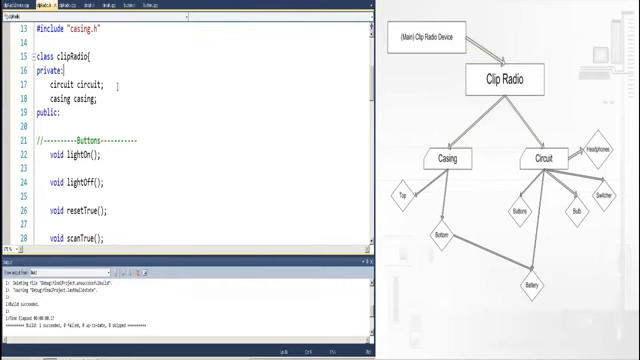
Step: Scroll through clipRadio.h's Buttons, Switches and Batteries declarations
{"action": "scroll", "scroll_direction": "down", "scroll_amount": 3}
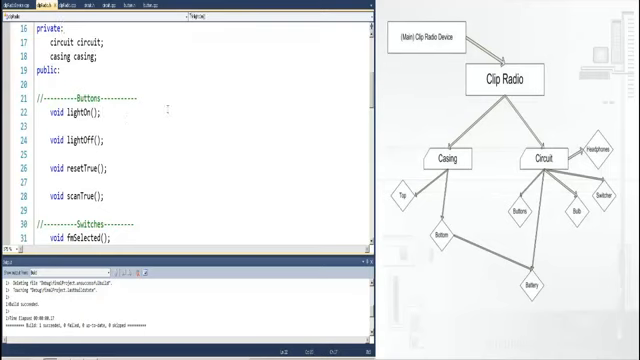
{"action": "scroll", "scroll_direction": "down", "scroll_amount": 3}
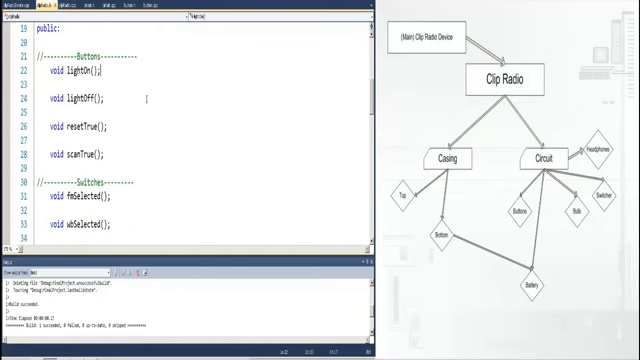
{"action": "scroll", "scroll_direction": "down", "scroll_amount": 3}
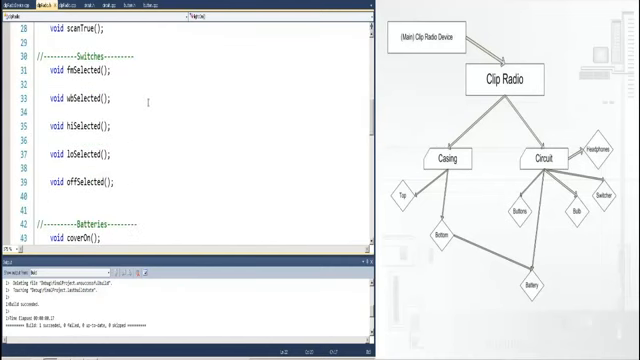
{"action": "scroll", "scroll_direction": "down", "scroll_amount": 3}
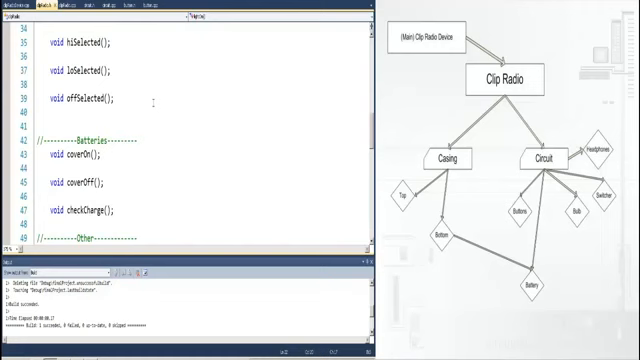
{"action": "scroll", "scroll_direction": "down", "scroll_amount": 3}
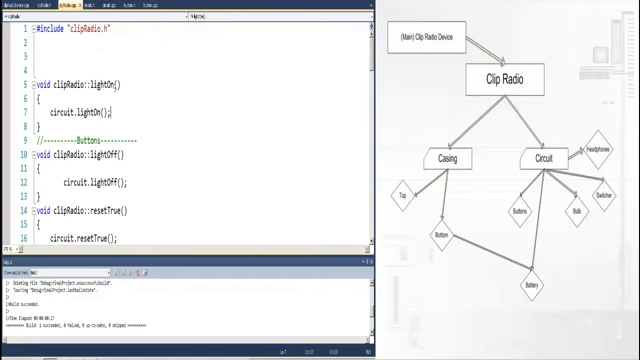
Step: Scroll through clipRadio.cpp's function definitions that forward calls to circuit
{"action": "scroll", "scroll_direction": "down", "scroll_amount": 3}
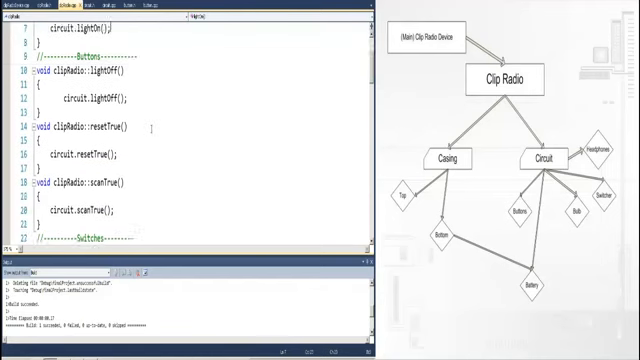
{"action": "scroll", "scroll_direction": "down", "scroll_amount": 3}
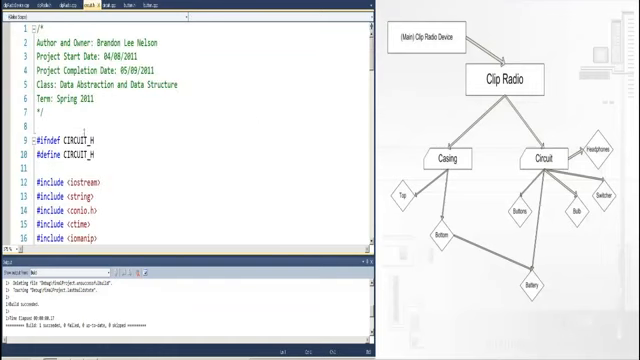
Step: Scroll through circuit.h's class declarations down to #endif, then bring up circuit.cpp
{"action": "scroll", "scroll_direction": "down", "scroll_amount": 3}
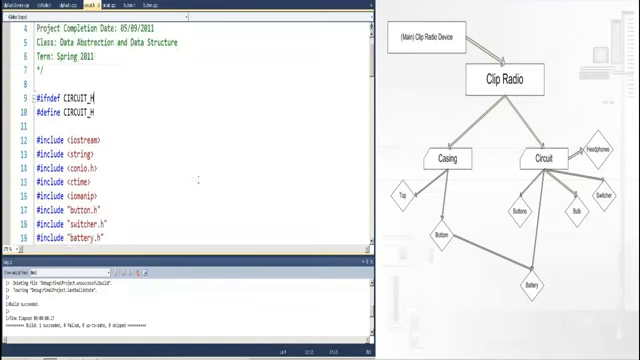
{"action": "scroll", "scroll_direction": "down", "scroll_amount": 3}
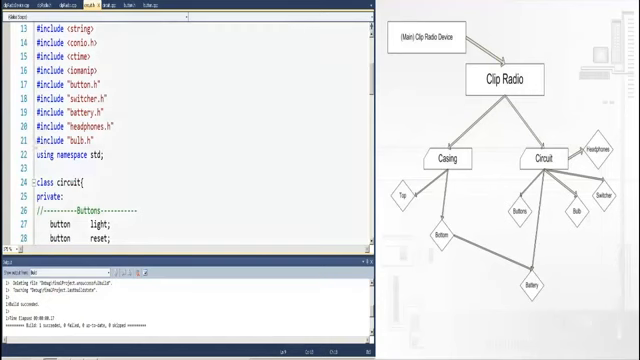
{"action": "scroll", "scroll_direction": "down", "scroll_amount": 3}
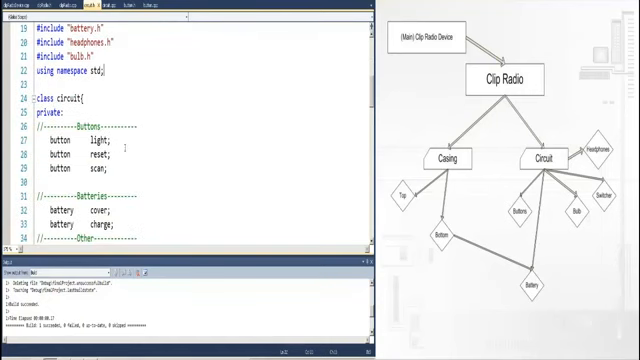
{"action": "scroll", "scroll_direction": "down", "scroll_amount": 3}
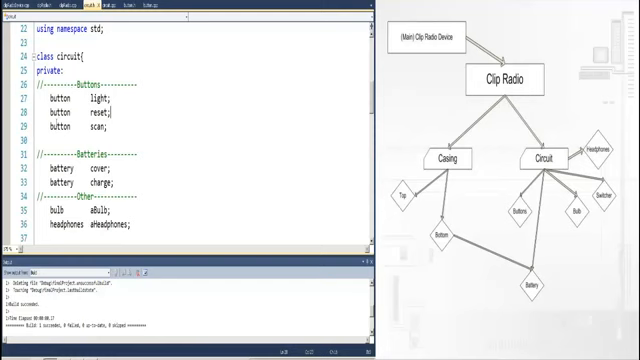
{"action": "scroll", "scroll_direction": "down", "scroll_amount": 3}
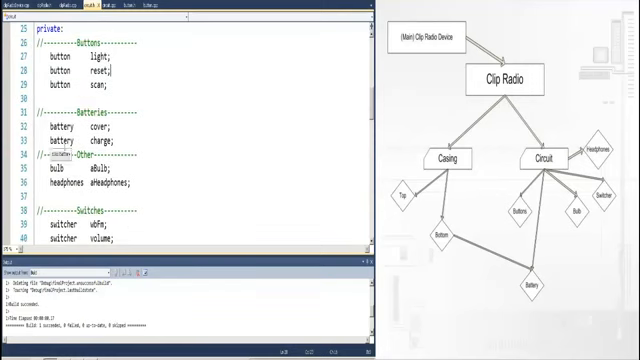
{"action": "scroll", "scroll_direction": "down", "scroll_amount": 3}
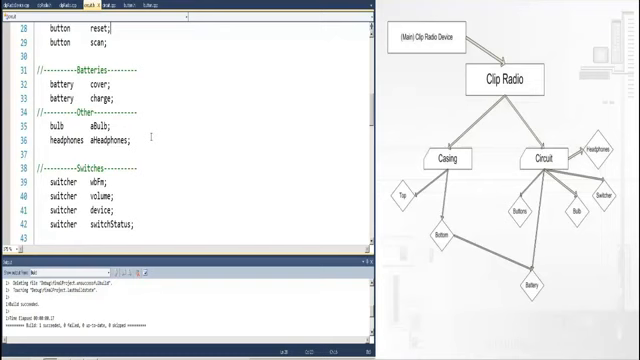
{"action": "scroll", "scroll_direction": "down", "scroll_amount": 3}
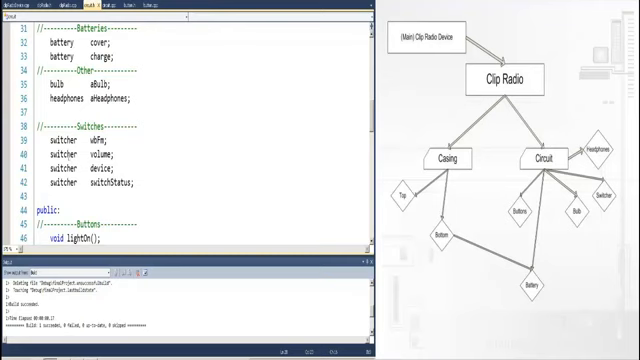
{"action": "scroll", "scroll_direction": "down", "scroll_amount": 3}
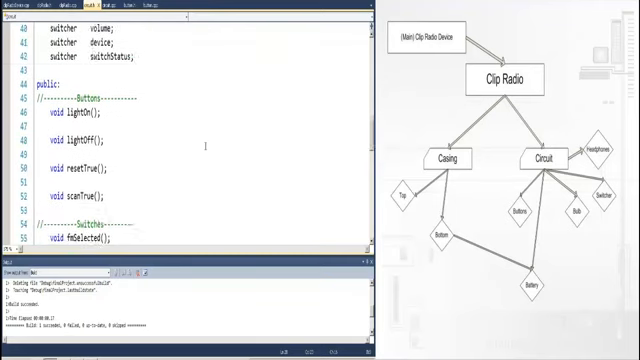
{"action": "scroll", "scroll_direction": "down", "scroll_amount": 3}
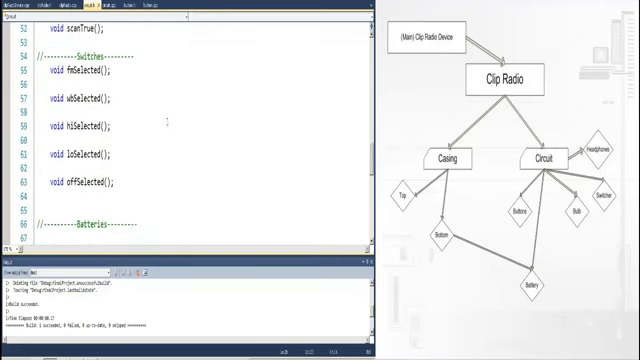
{"action": "scroll", "scroll_direction": "down", "scroll_amount": 3}
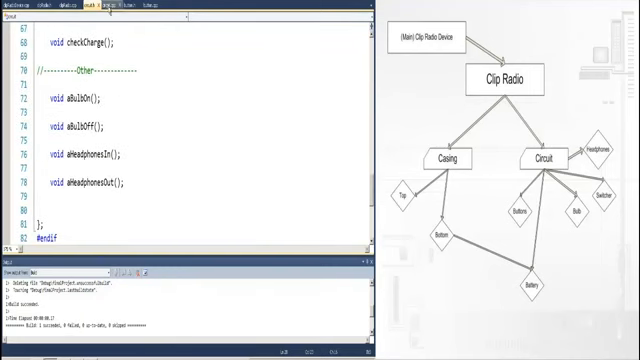
{"action": "left_click", "coordinate": [108, 6]}
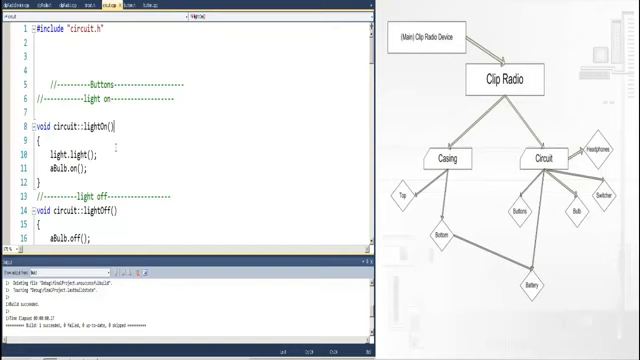
{"action": "scroll", "scroll_direction": "down", "scroll_amount": 3}
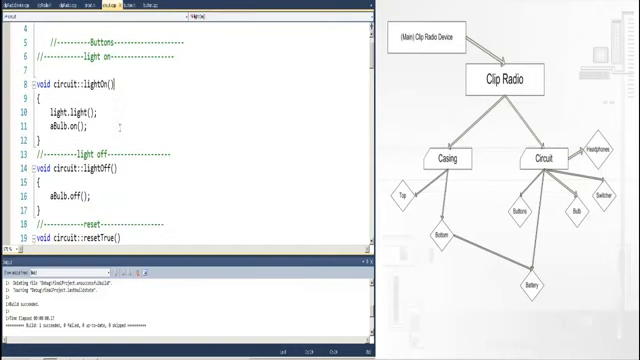
{"action": "scroll", "scroll_direction": "down", "scroll_amount": 3}
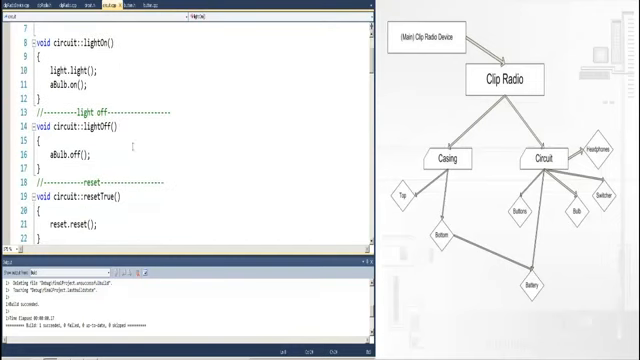
{"action": "scroll", "scroll_direction": "down", "scroll_amount": 3}
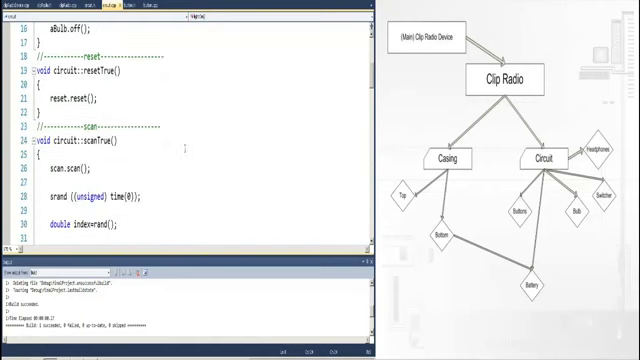
{"action": "scroll", "scroll_direction": "down", "scroll_amount": 3}
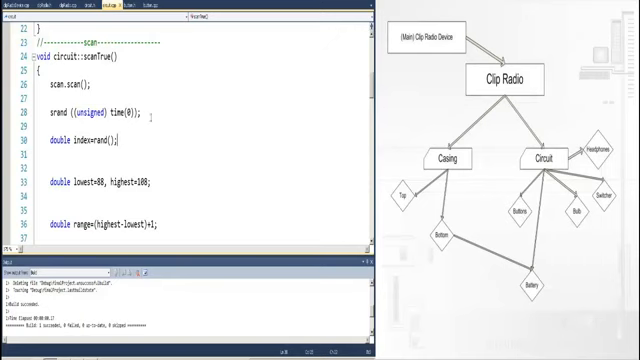
Step: Scroll back up in circuit.cpp and switch to main's source in the next tab
{"action": "scroll", "scroll_direction": "up", "scroll_amount": 3}
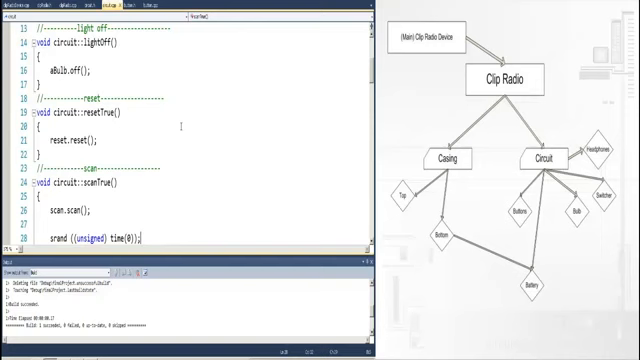
{"action": "scroll", "scroll_direction": "up", "scroll_amount": 3}
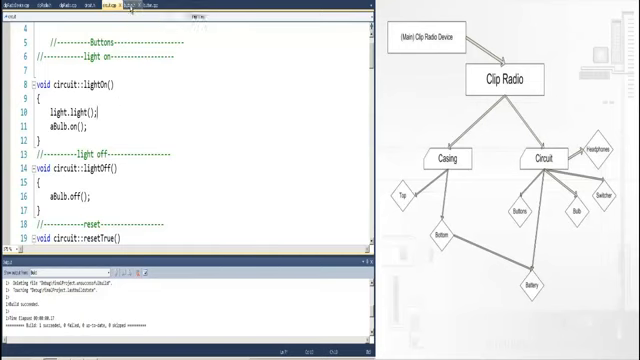
{"action": "left_click", "coordinate": [147, 6]}
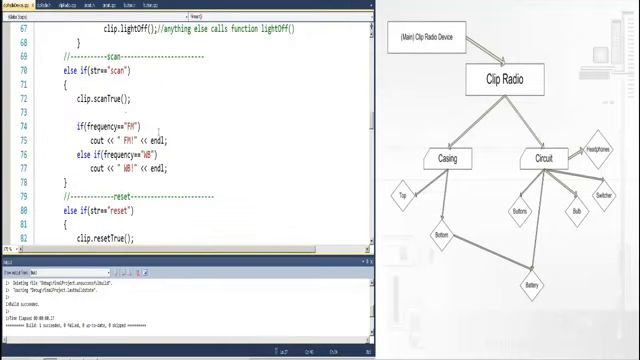
{"action": "scroll", "scroll_direction": "up", "scroll_amount": 3}
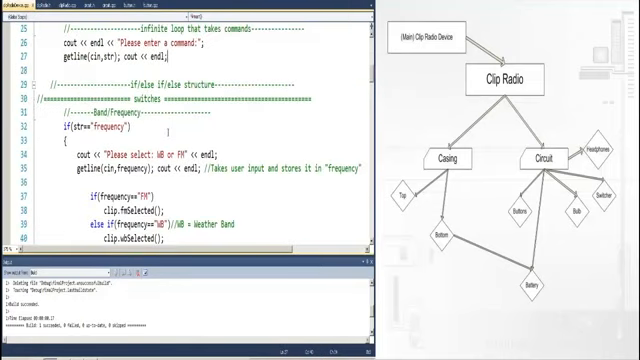
{"action": "scroll", "scroll_direction": "up", "scroll_amount": 3}
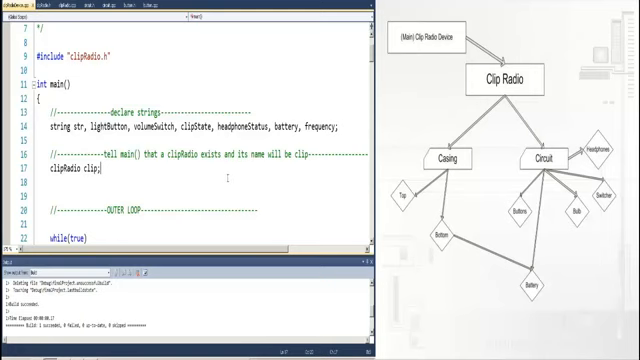
Step: Scroll through the if/else command branches in main's source
{"action": "scroll", "scroll_direction": "down", "scroll_amount": 3}
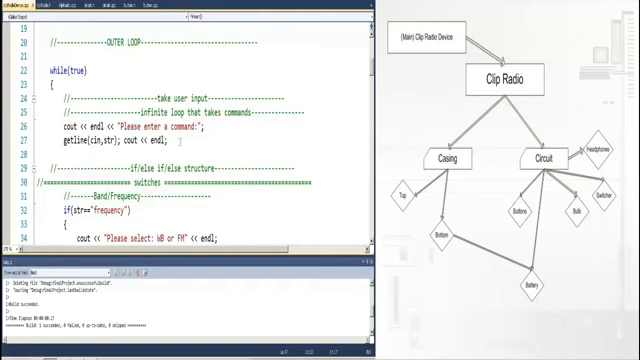
{"action": "scroll", "scroll_direction": "down", "scroll_amount": 3}
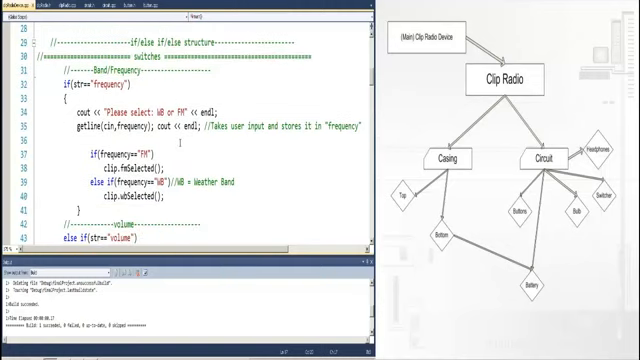
{"action": "scroll", "scroll_direction": "down", "scroll_amount": 3}
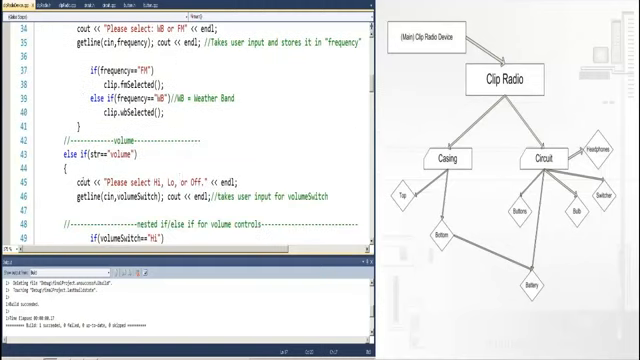
{"action": "scroll", "scroll_direction": "down", "scroll_amount": 3}
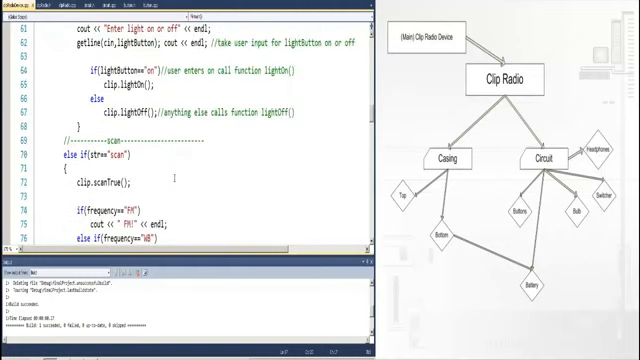
{"action": "scroll", "scroll_direction": "down", "scroll_amount": 3}
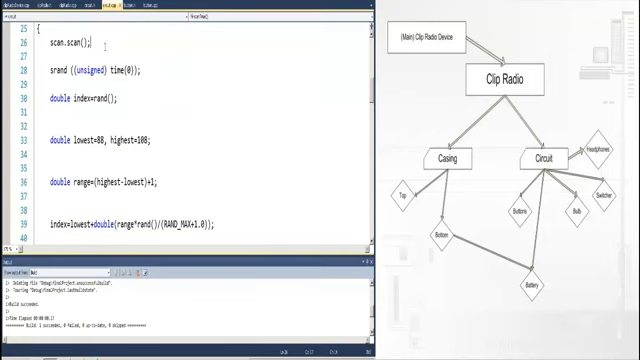
{"action": "scroll", "scroll_direction": "up", "scroll_amount": 3}
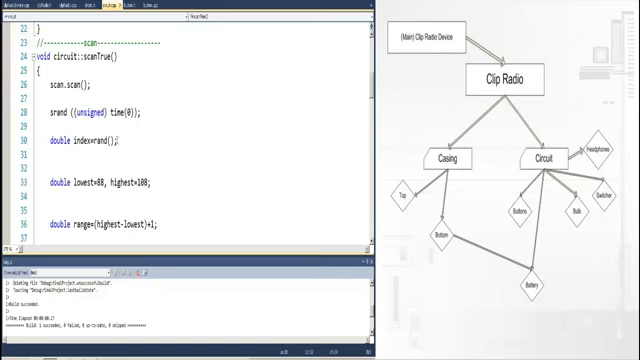
{"action": "scroll", "scroll_direction": "down", "scroll_amount": 3}
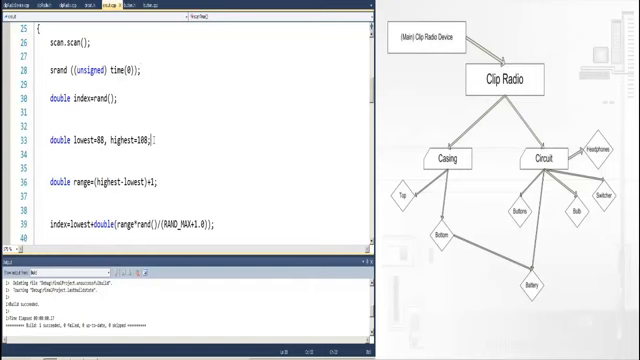
{"action": "scroll", "scroll_direction": "down", "scroll_amount": 3}
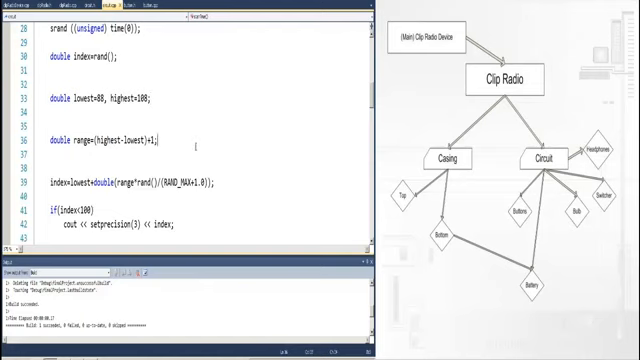
{"action": "scroll", "scroll_direction": "down", "scroll_amount": 3}
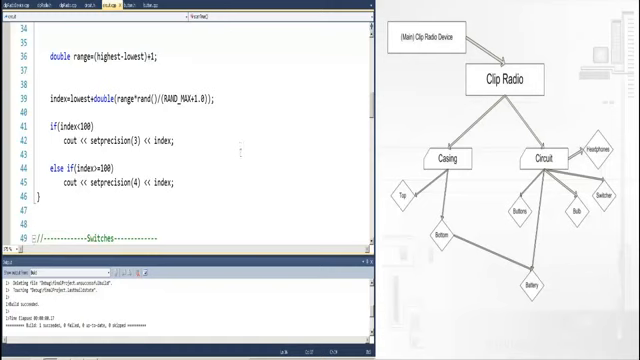
{"action": "scroll", "scroll_direction": "down", "scroll_amount": 3}
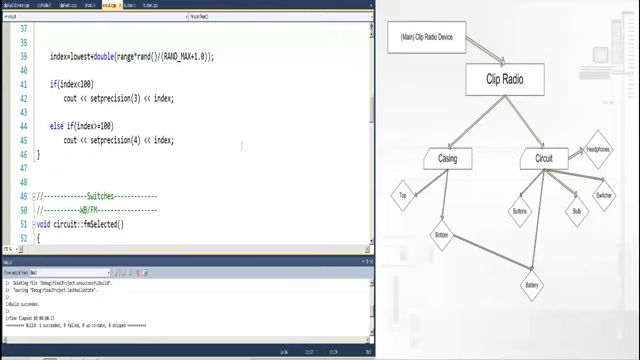